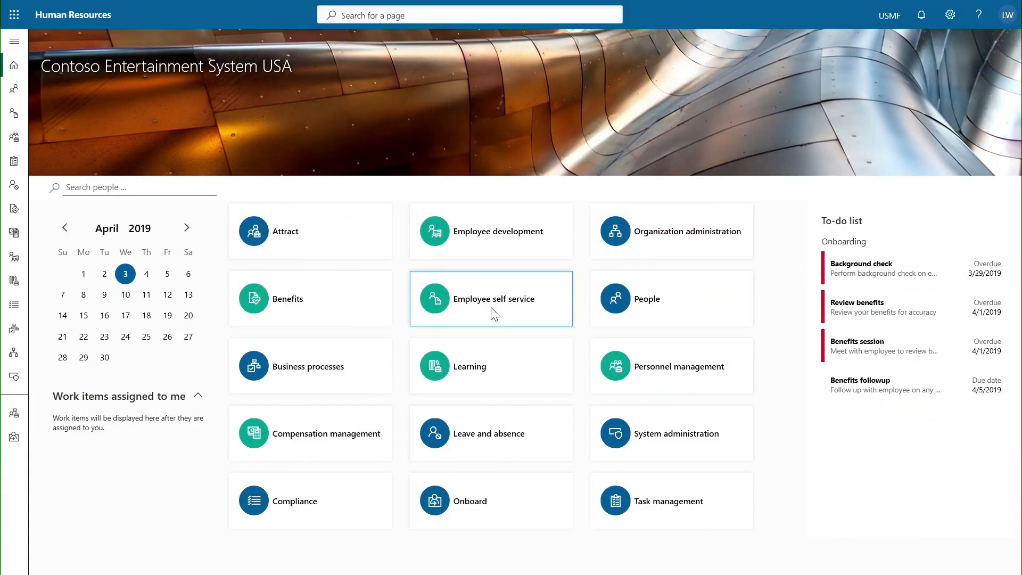
# - Go to the Employee self service workspace showing the employee's career information
pyautogui.click(491, 298)
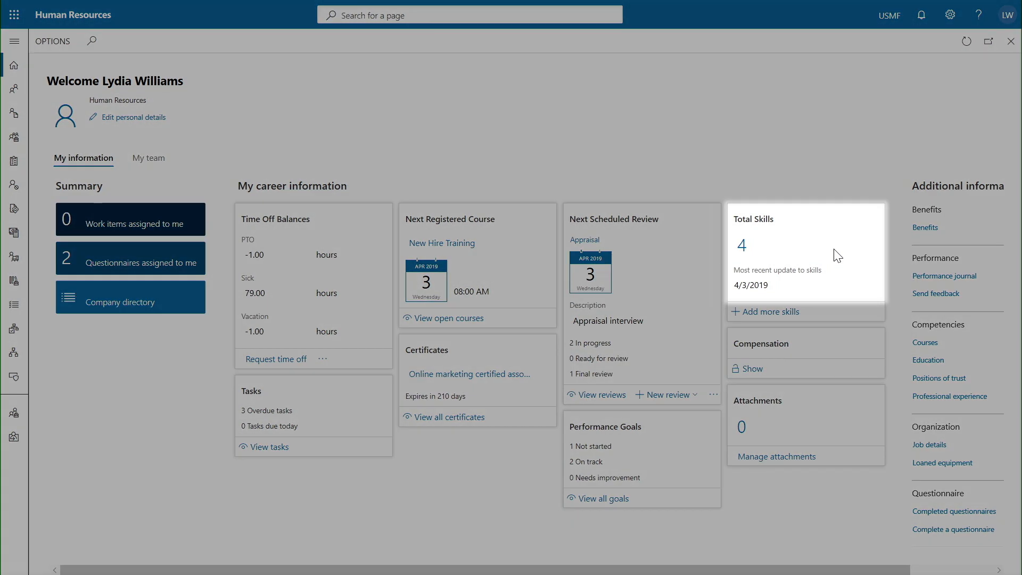
pyautogui.moveTo(746, 269)
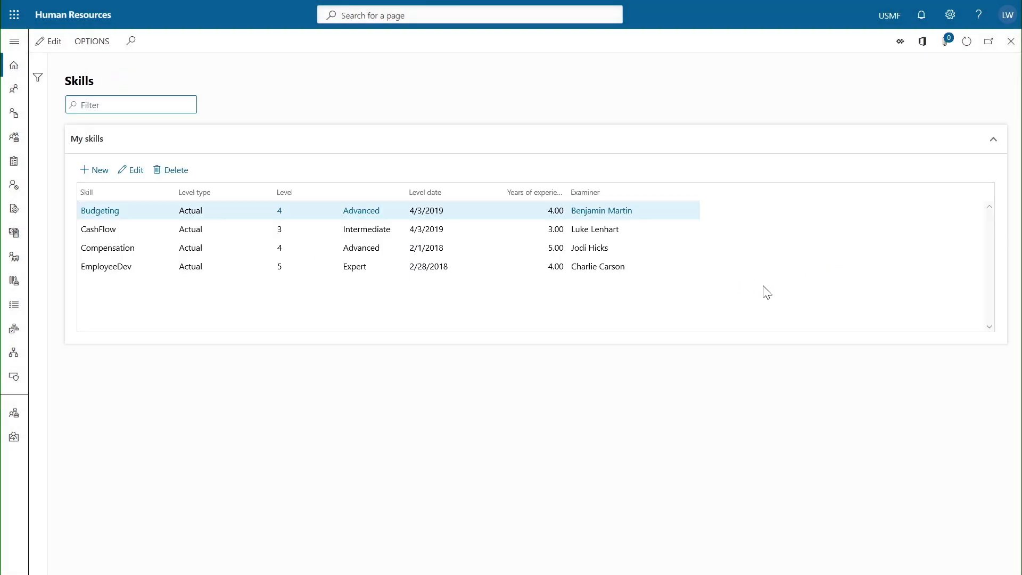
pyautogui.moveTo(14, 41)
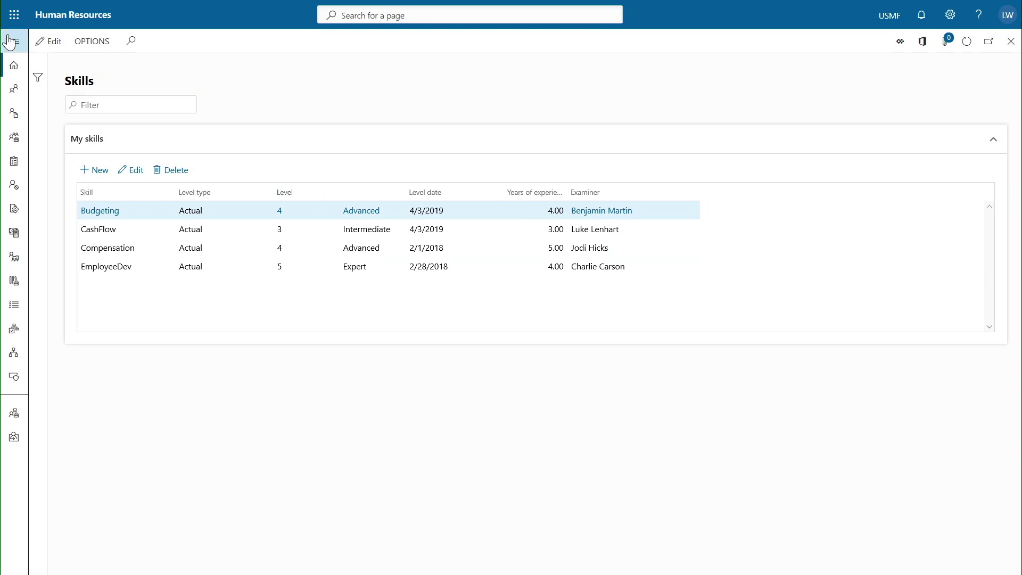
# - Navigate to the Employee development workspace and show its Analytics with the Skill Profile report
pyautogui.click(10, 41)
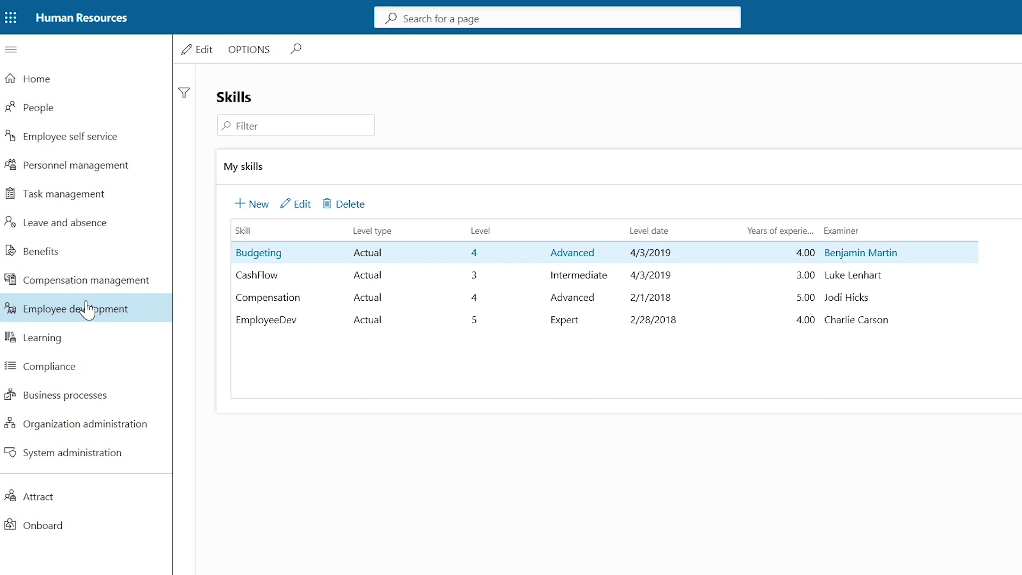
pyautogui.click(76, 309)
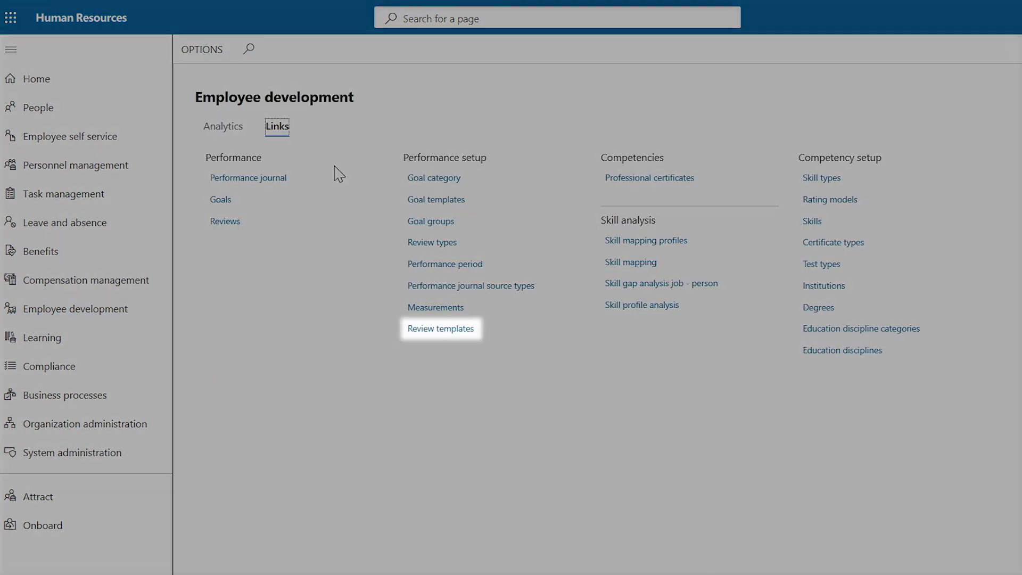
pyautogui.click(440, 327)
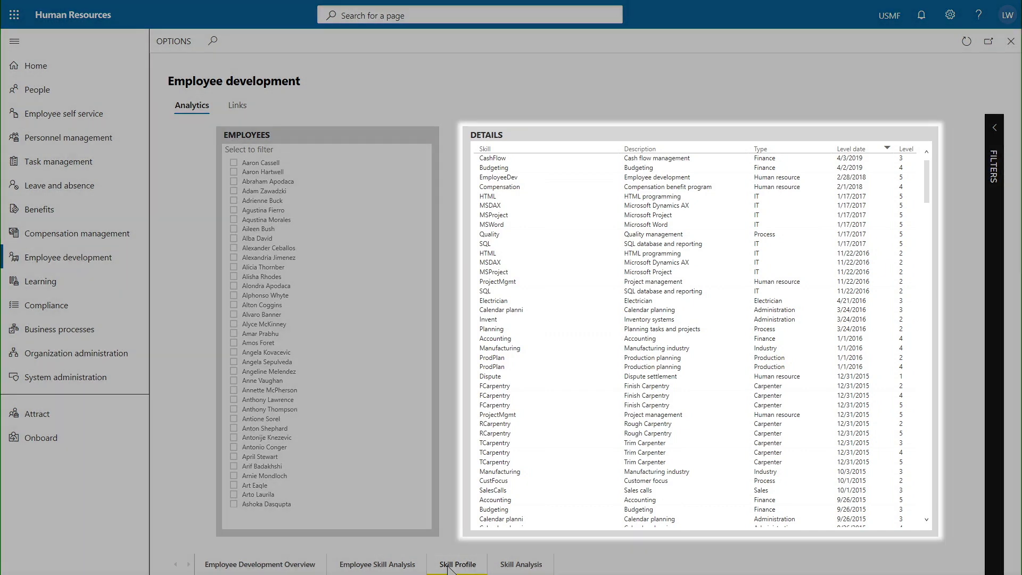
# - Review the Overview, Skill Analysis and Skill Profile reports, then return to Employee self service
pyautogui.click(260, 564)
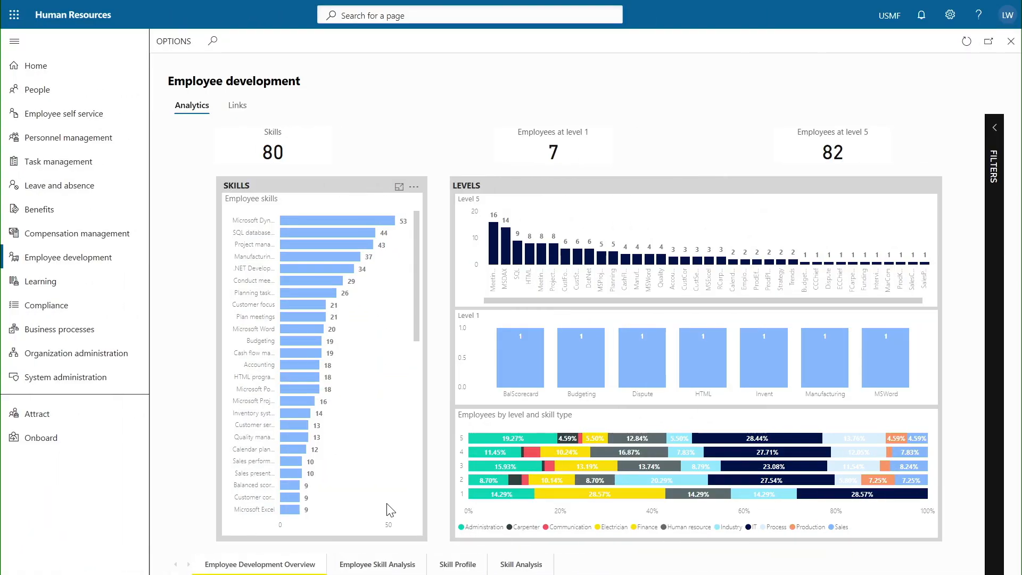
pyautogui.click(376, 565)
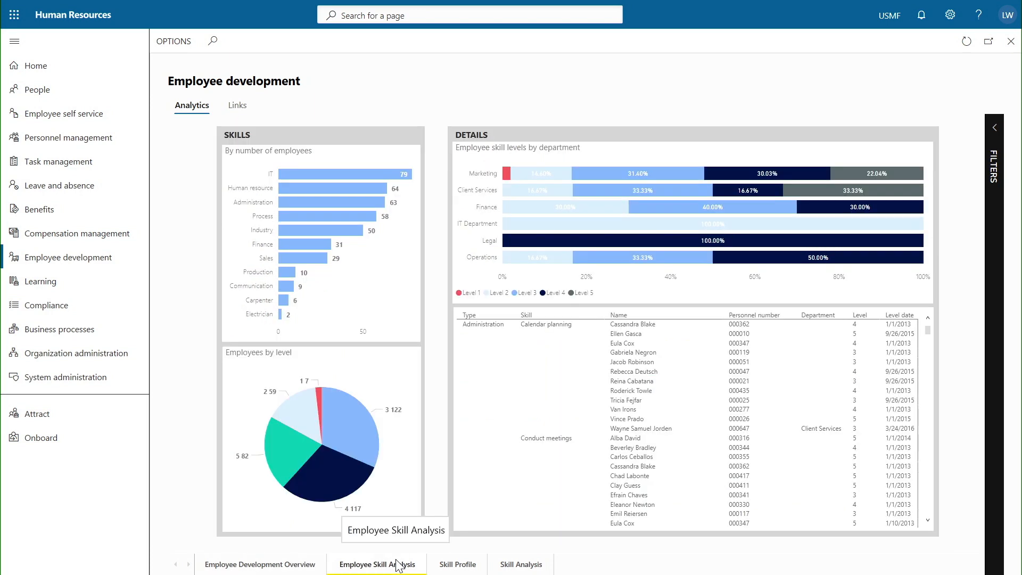
pyautogui.click(456, 564)
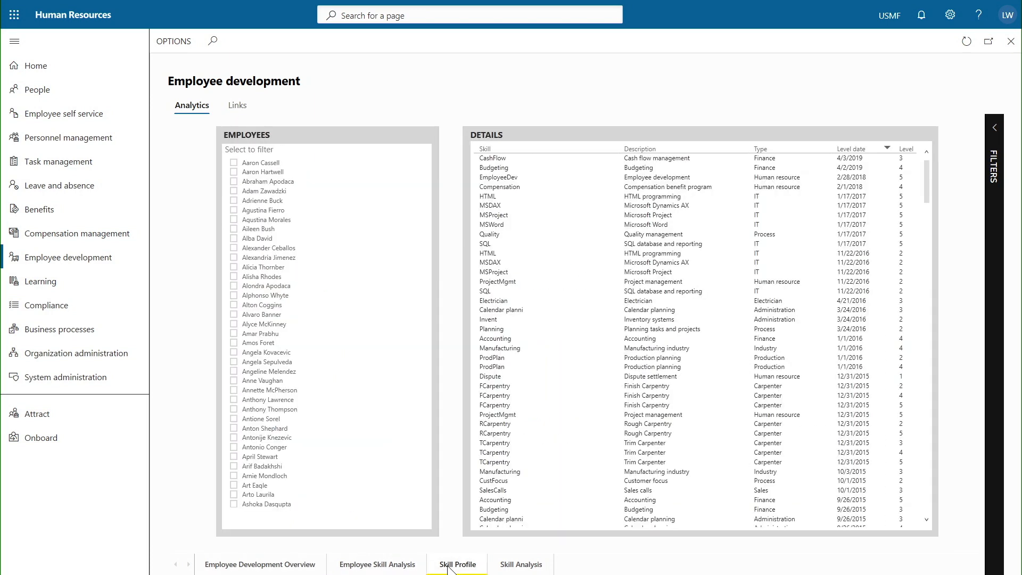
pyautogui.click(520, 565)
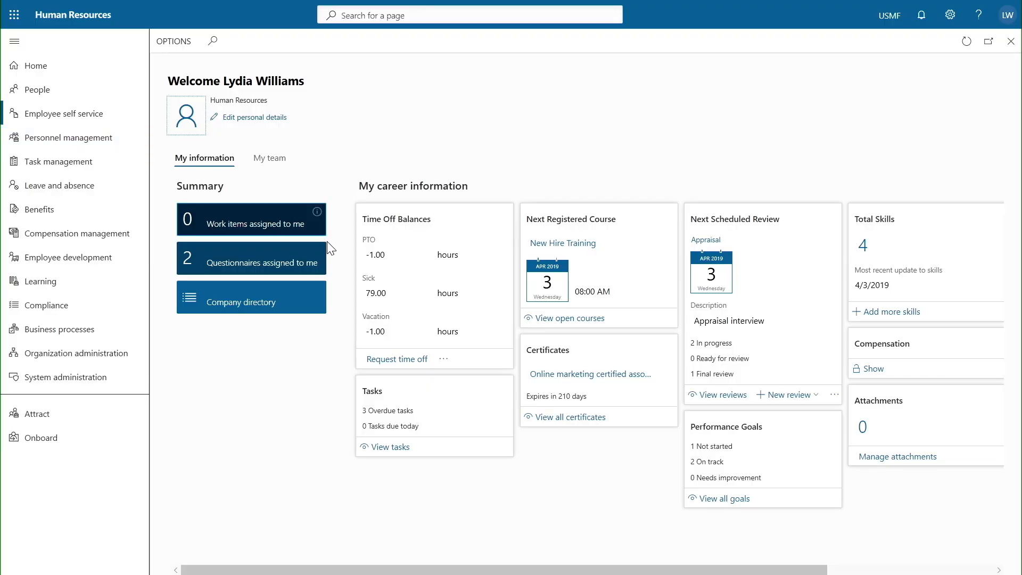
# - From the open courses list, register for the Health and Safety course and confirm
pyautogui.click(568, 317)
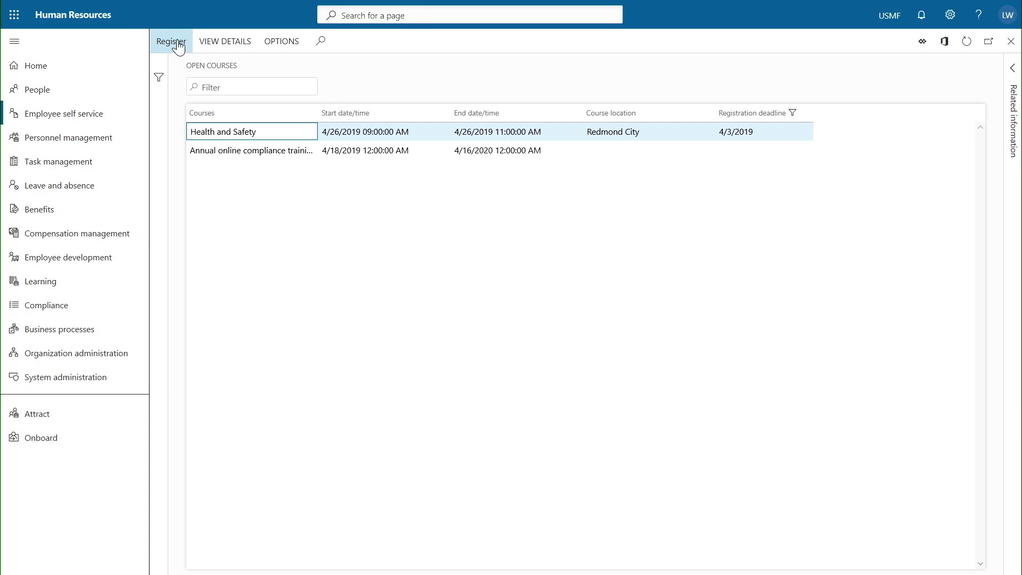
pyautogui.click(171, 42)
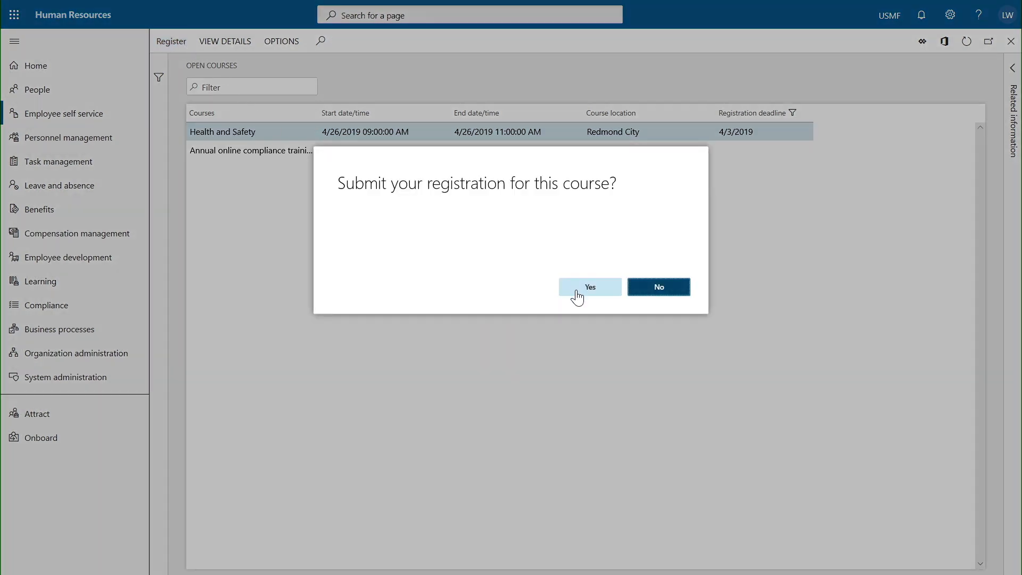
pyautogui.click(589, 287)
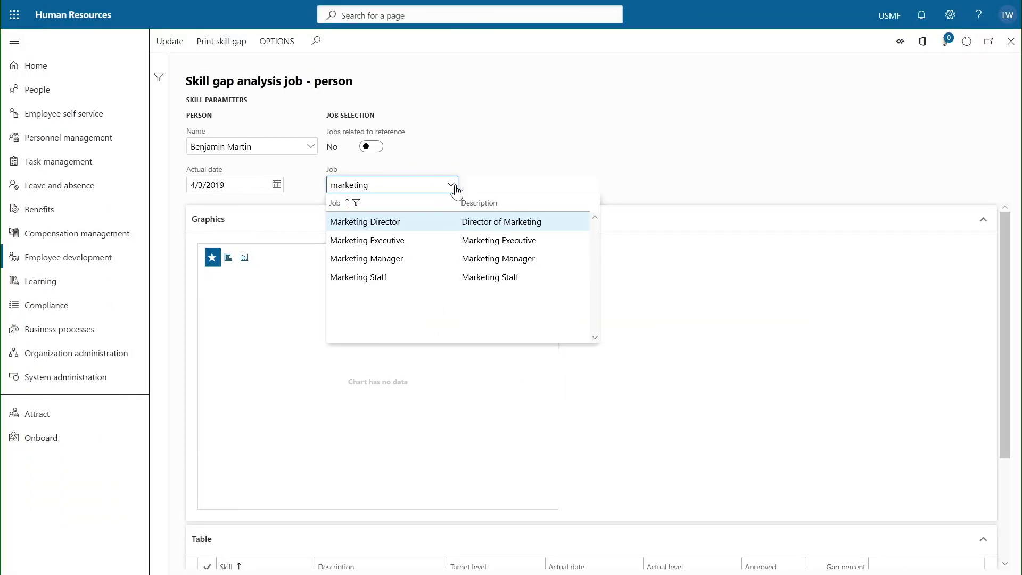
pyautogui.click(364, 221)
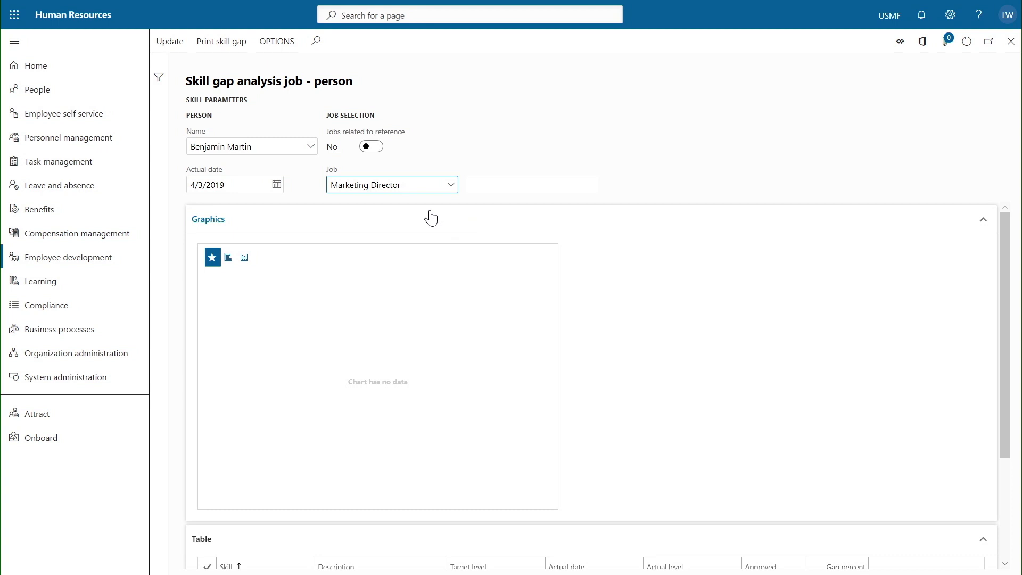
pyautogui.click(169, 42)
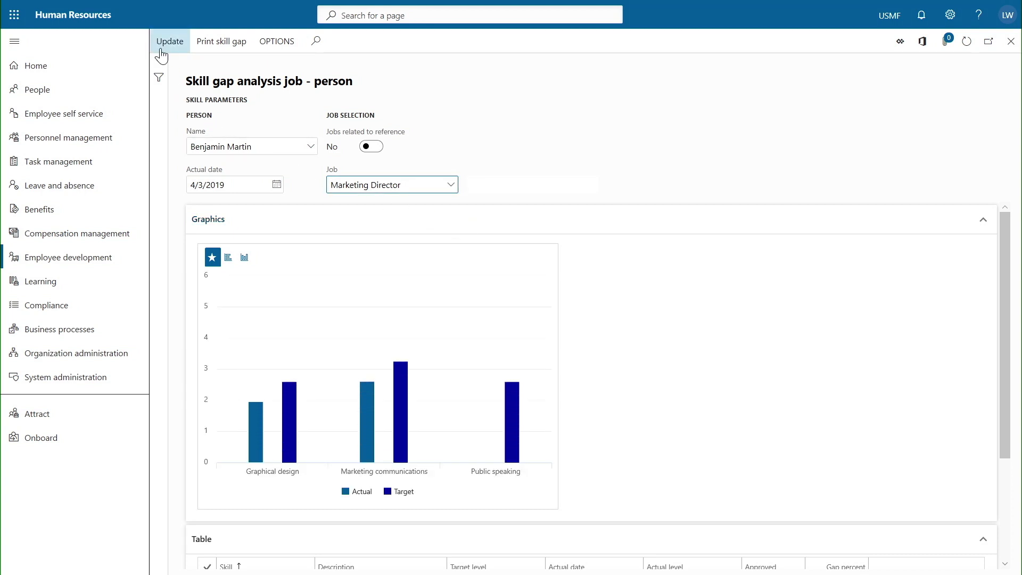
pyautogui.click(169, 41)
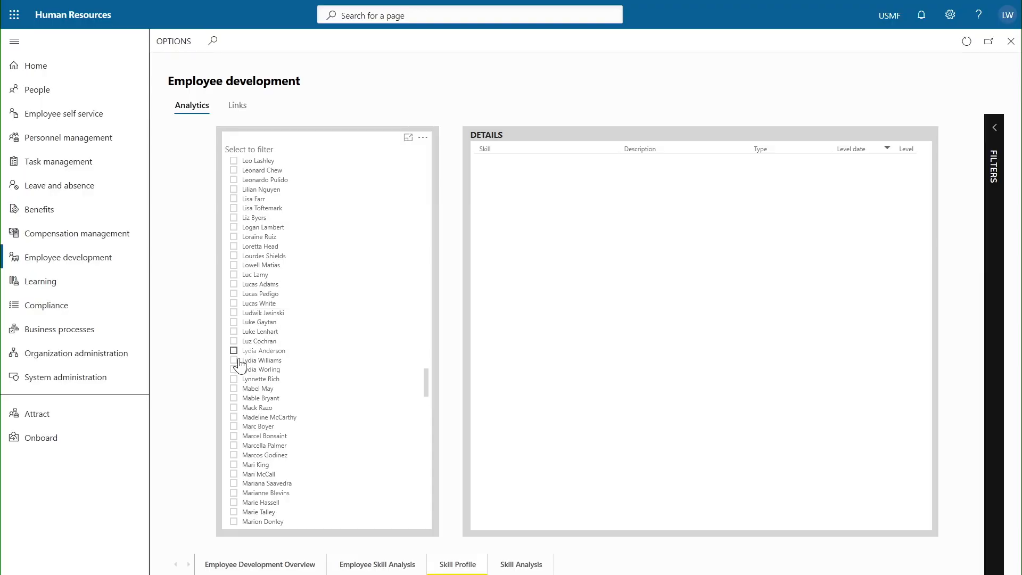
pyautogui.click(235, 361)
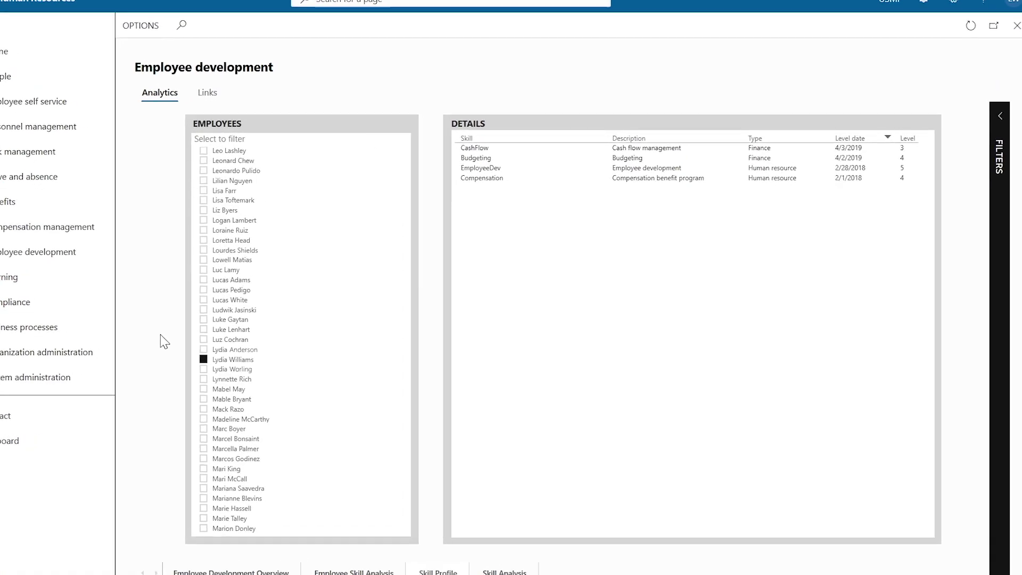